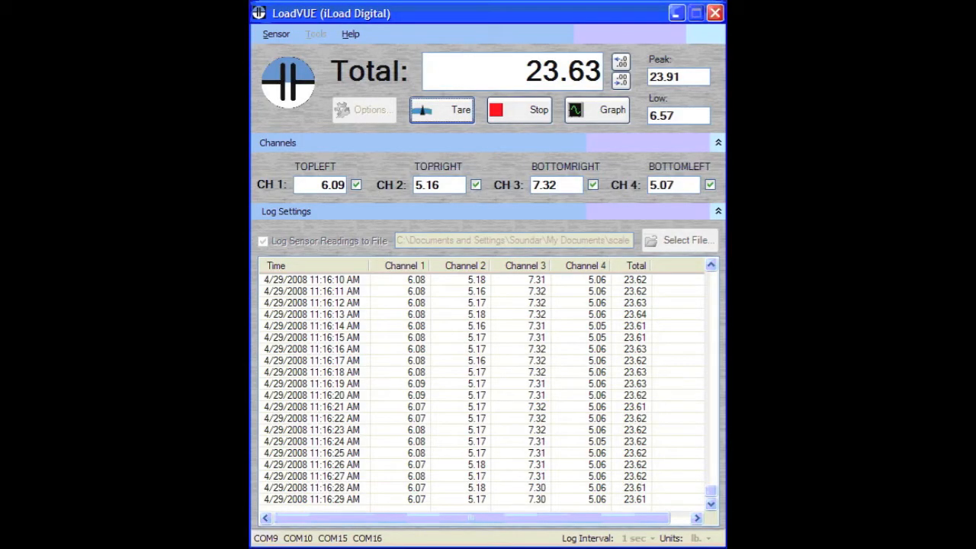
Open the Sensor Loads graph of channels 1-4, total, peak and low loads over time.
click(596, 110)
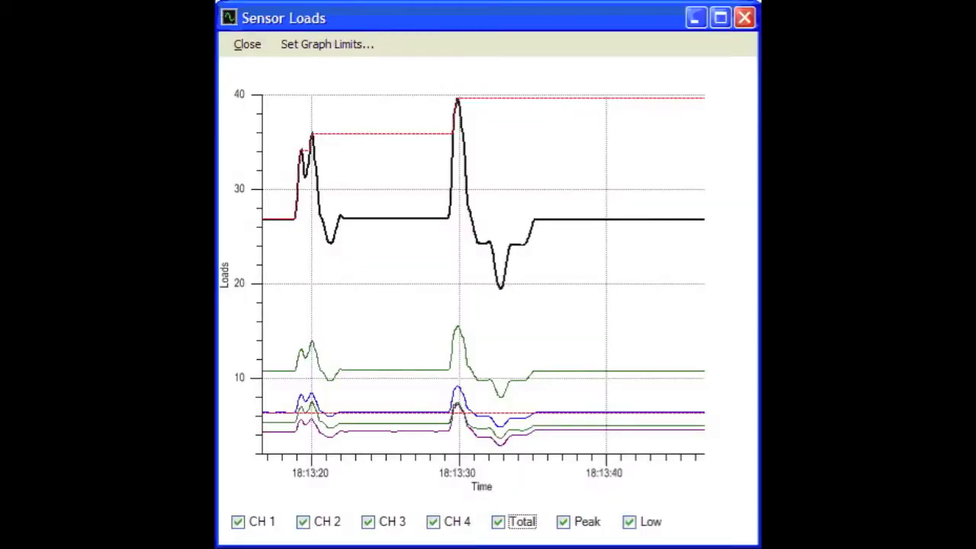